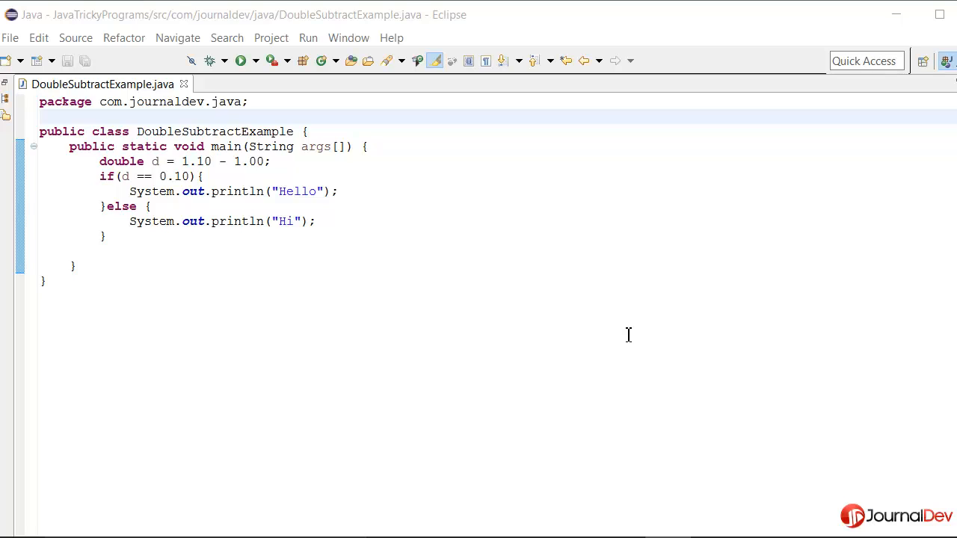
mouse_move(203, 341)
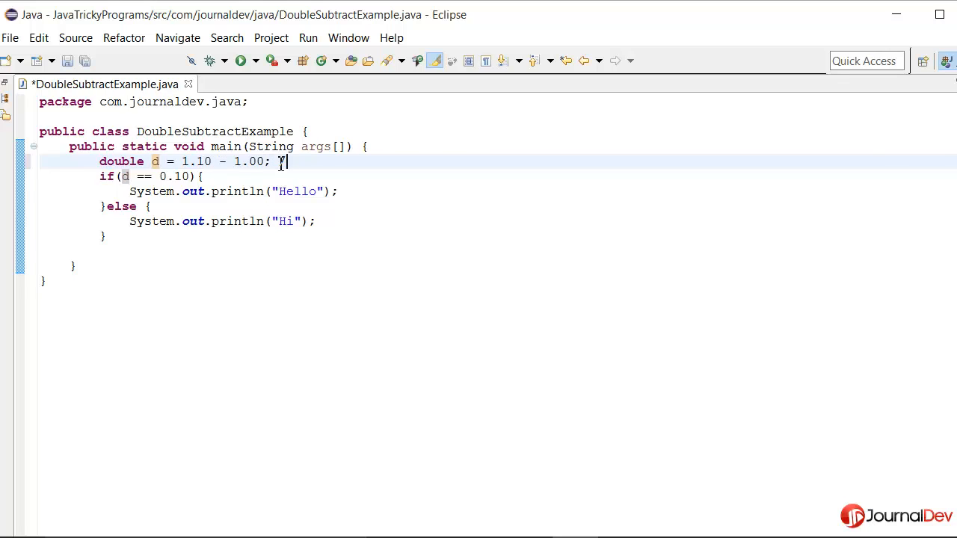
Comment the double d line with //0.10, add a blank line before the if, and save
type("//0.")
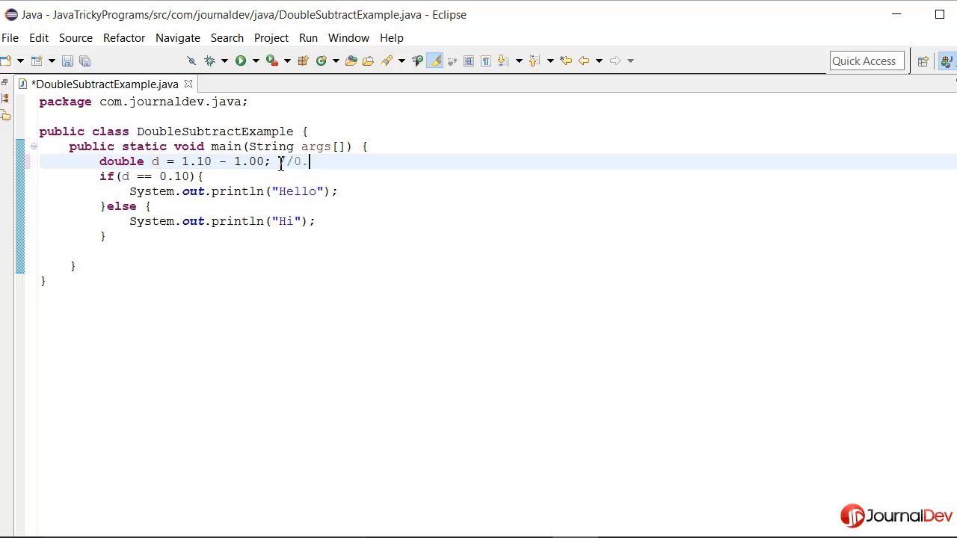
type("10")
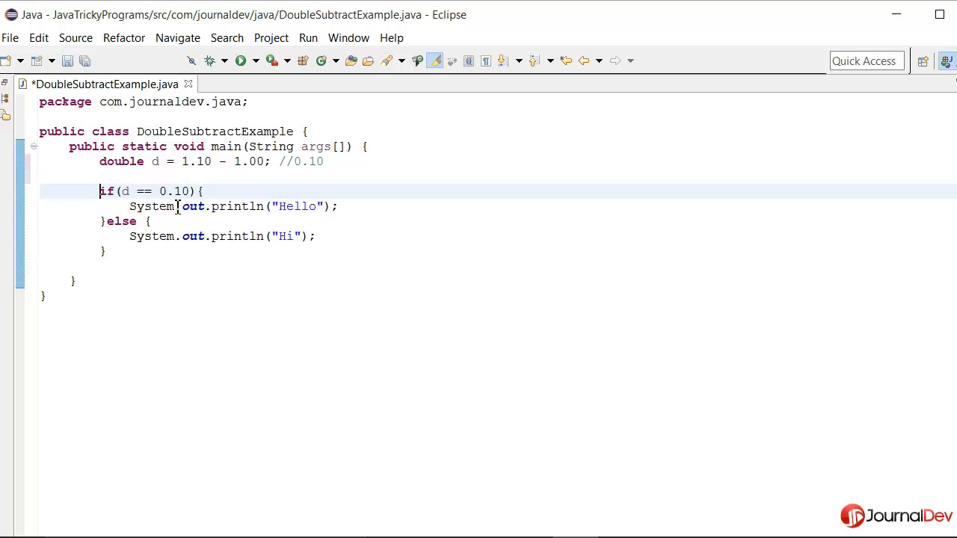
left_click(203, 191)
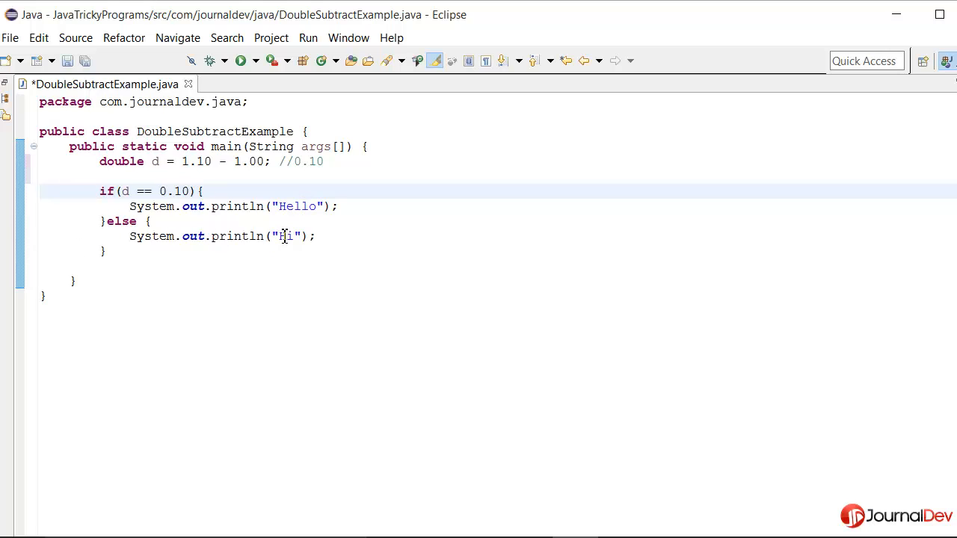
key("ctrl+s")
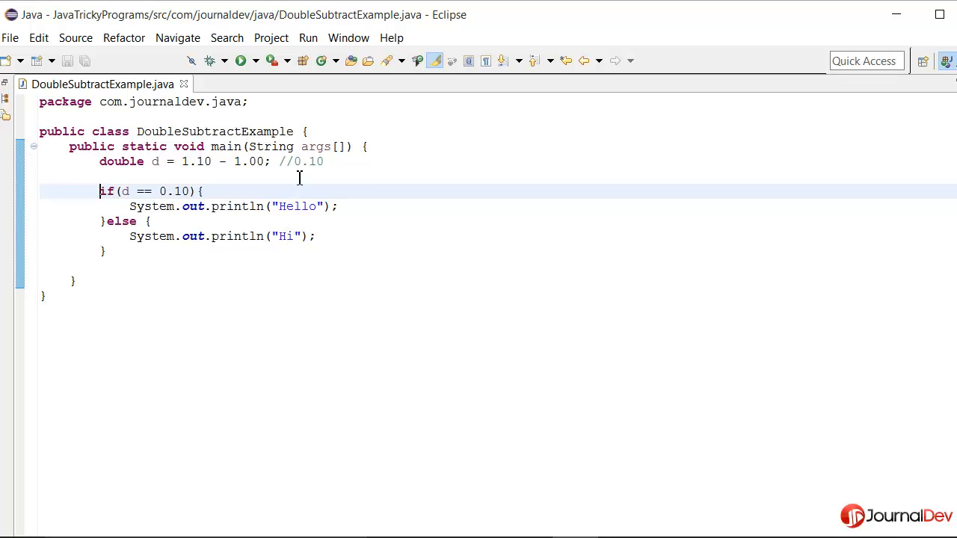
mouse_move(156, 162)
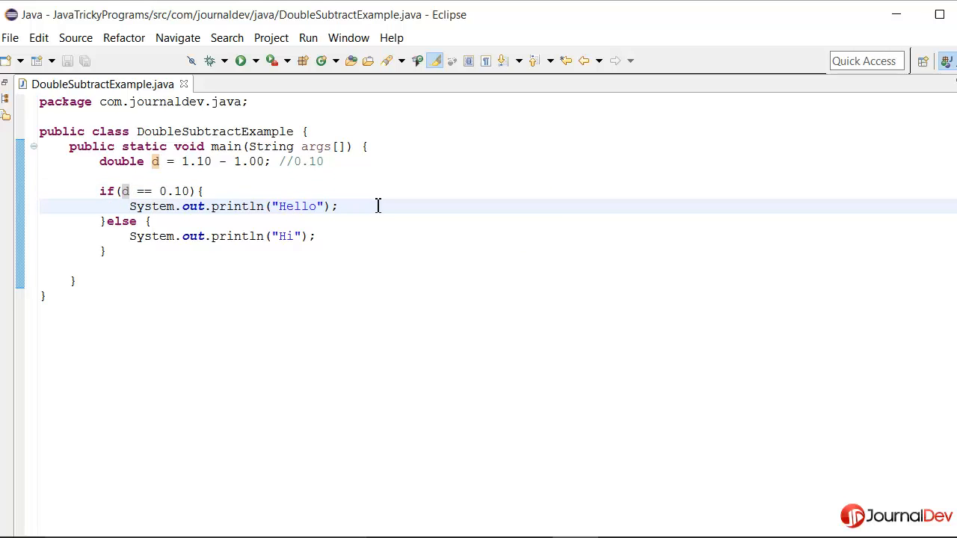
mouse_move(255, 102)
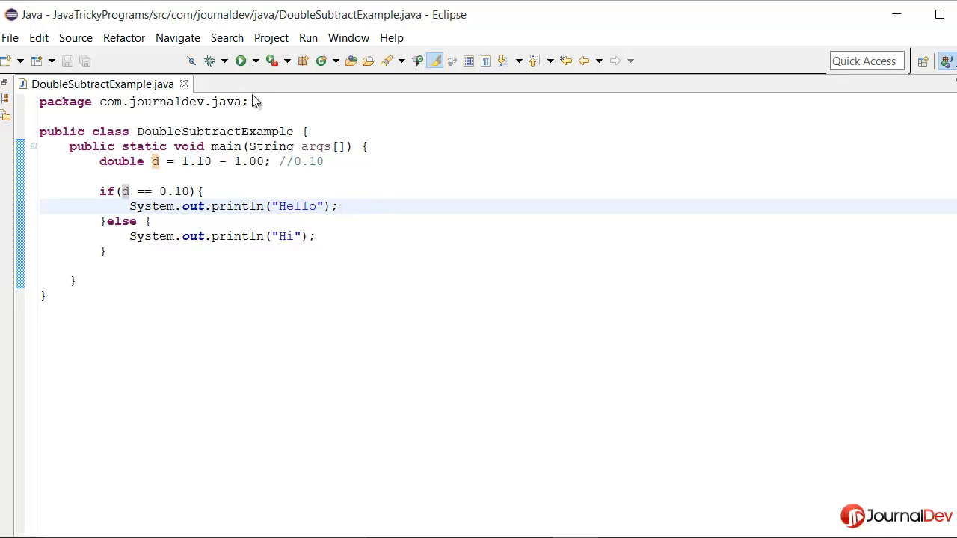
left_click(240, 60)
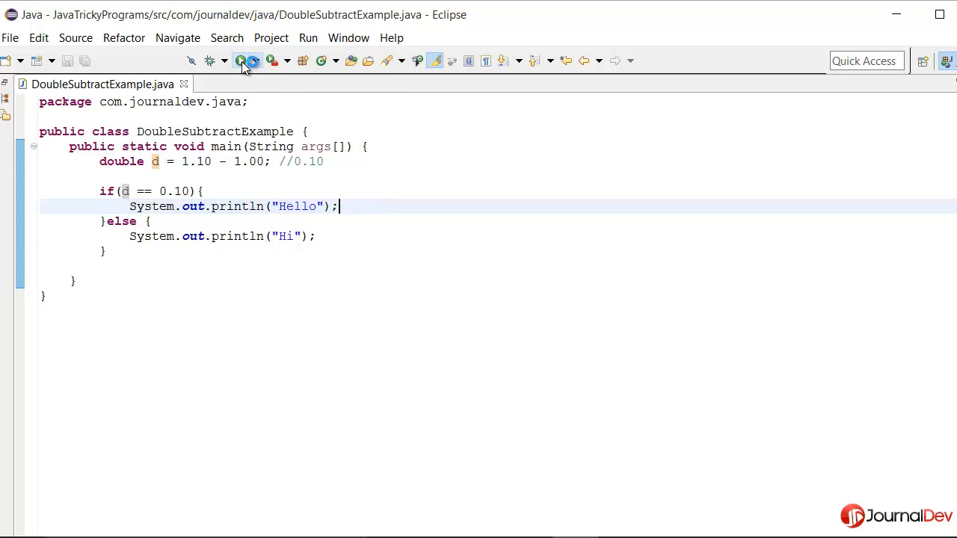
left_click(241, 59)
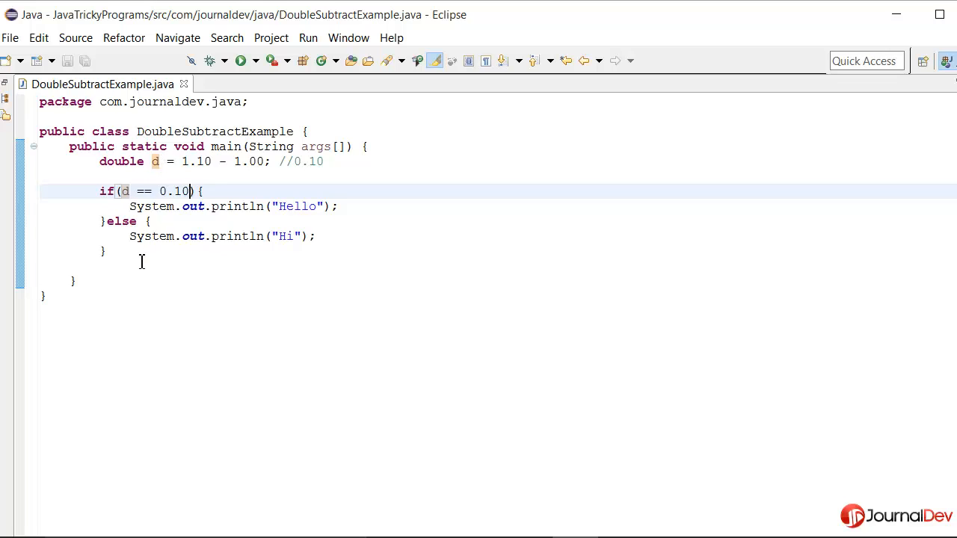
Add System.out.println(d); after the if/else and run it, printing Hi and 0.10000000000000009
type("sys")
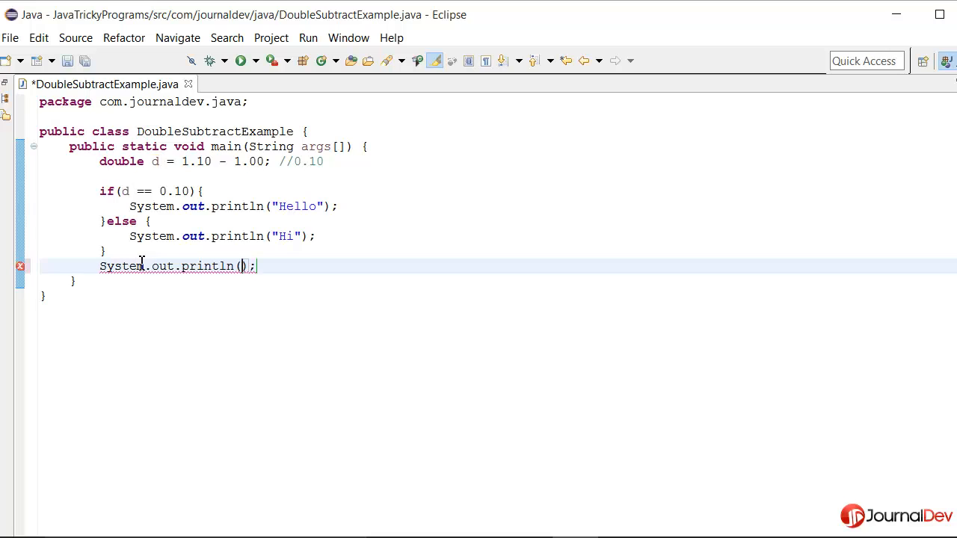
type("d")
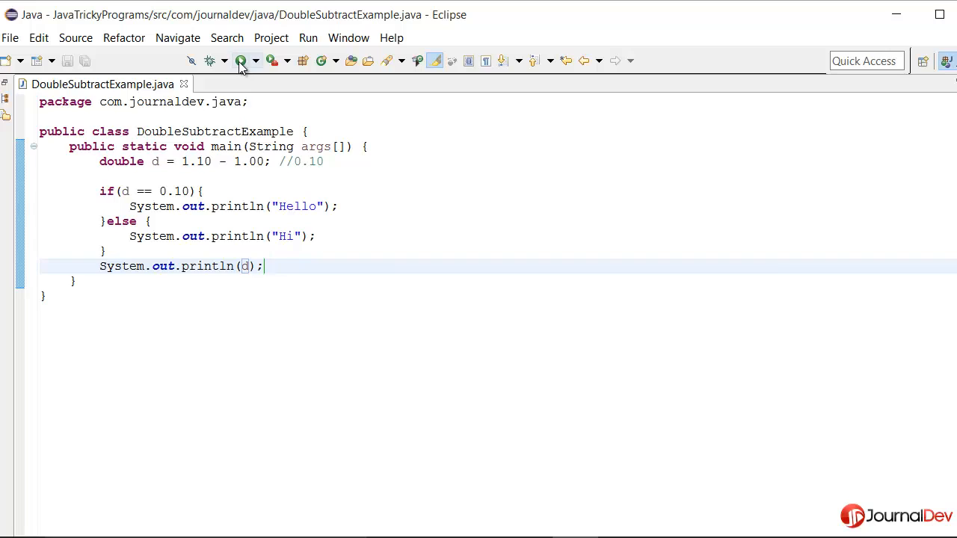
left_click(241, 60)
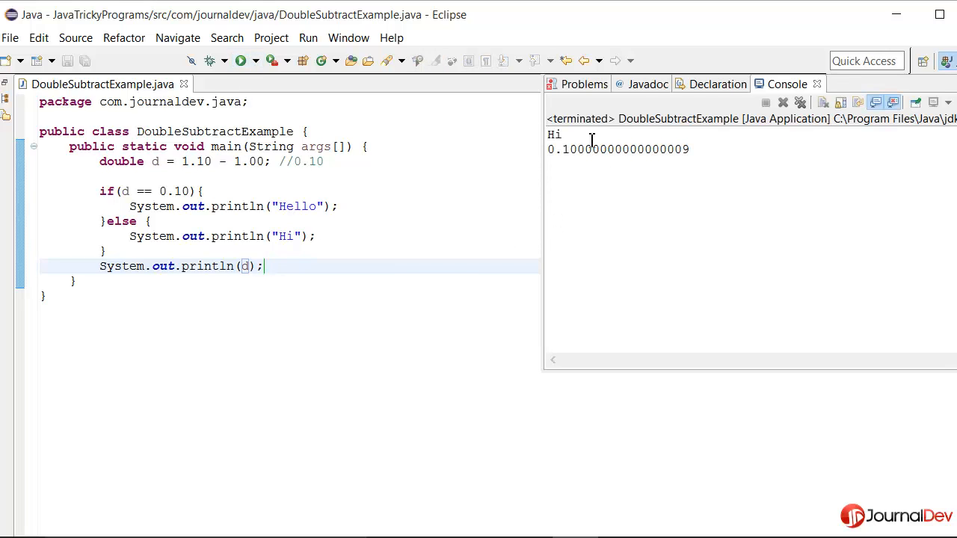
double_click(556, 149)
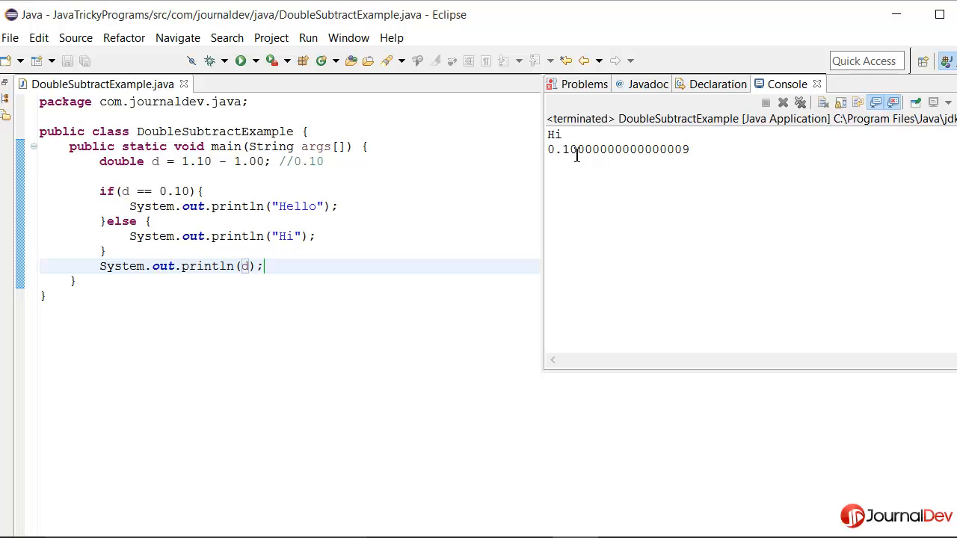
mouse_move(691, 152)
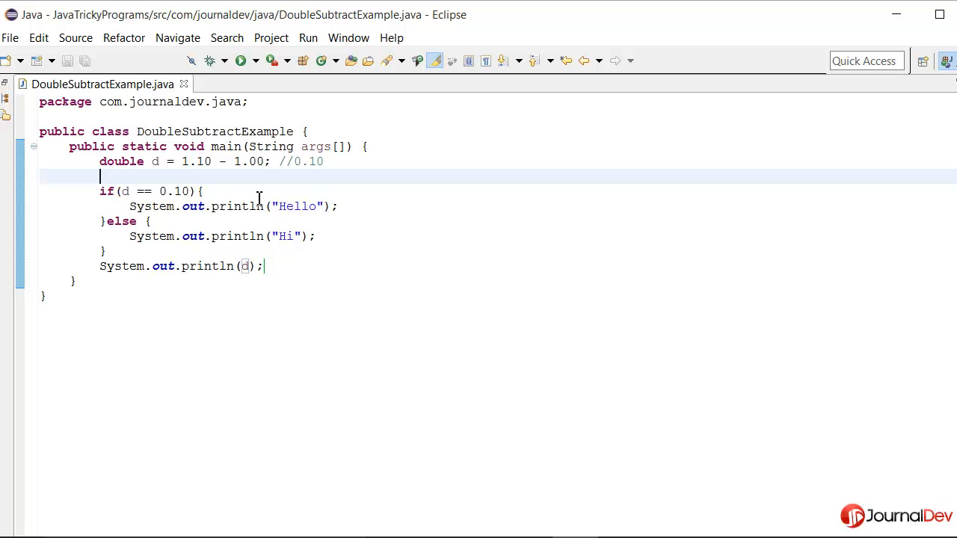
mouse_move(149, 166)
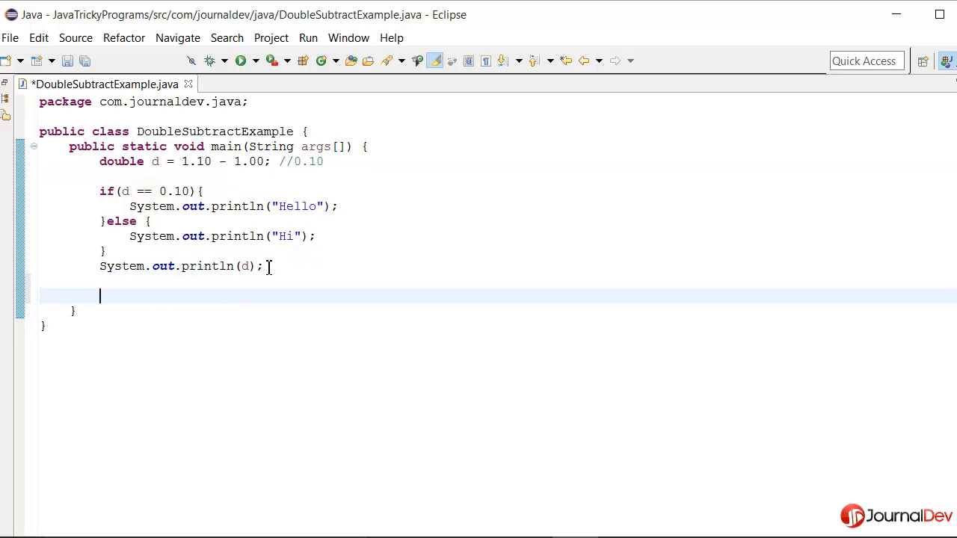
Declare BigDecimal d1 = new BigDecimal("1.10"); below the println, flagged unresolved
type("BigDecimal d =")
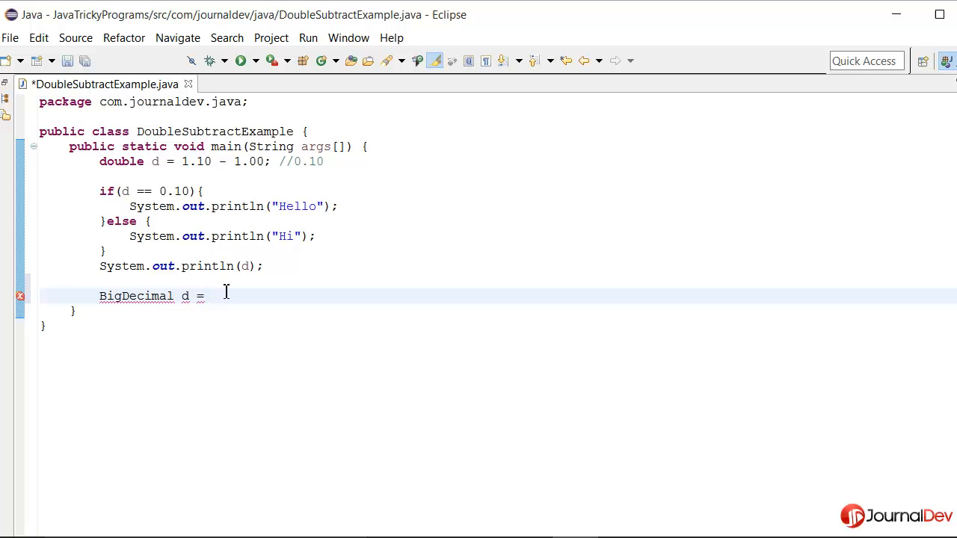
type("1")
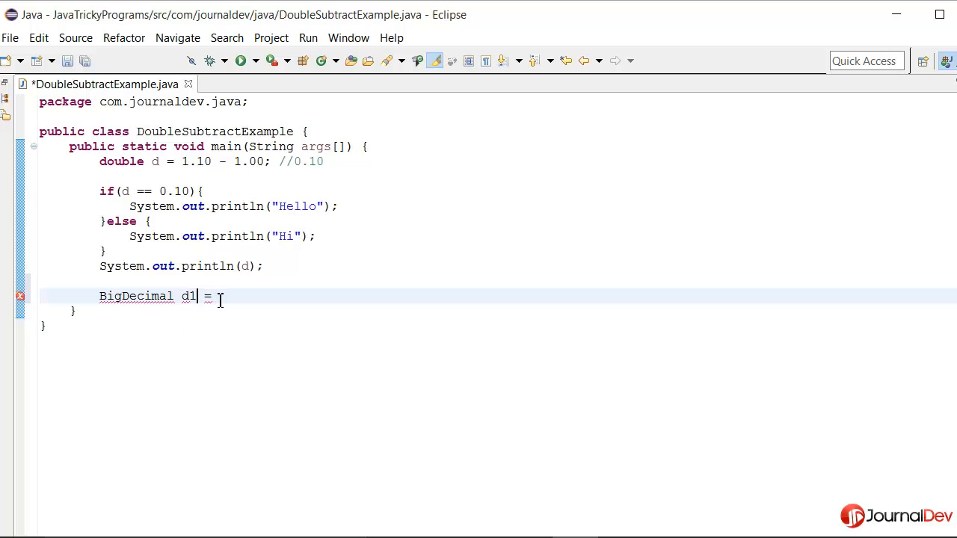
type("new Bi")
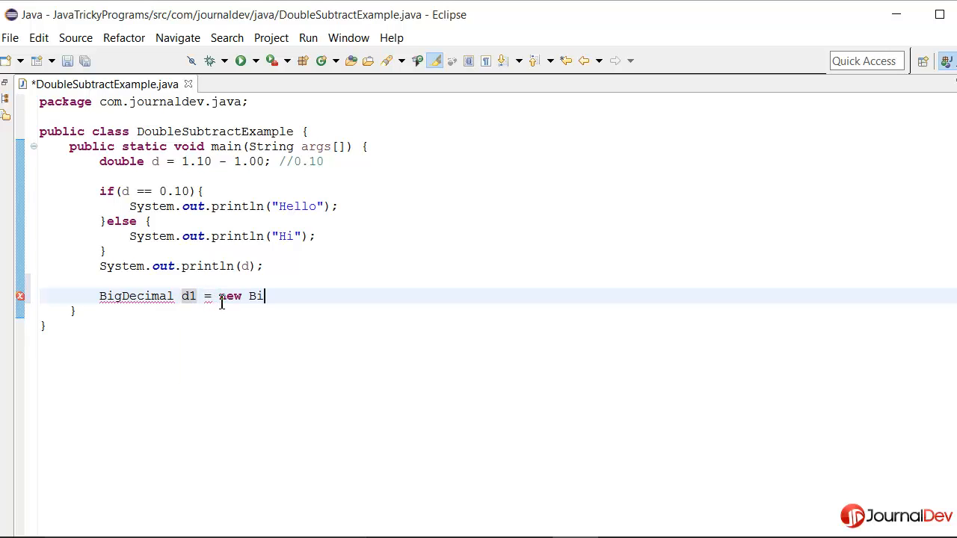
type("gDecimal")
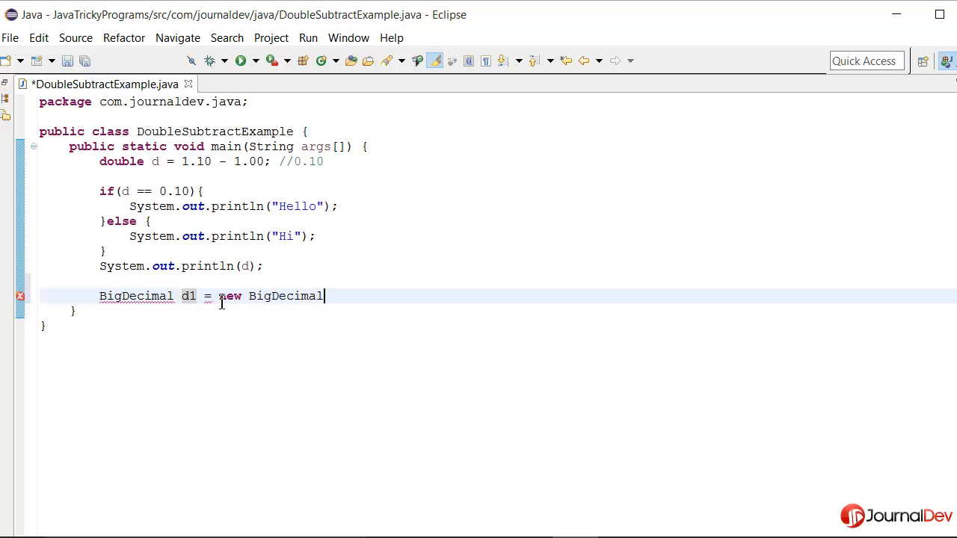
type("(\"2.\")")
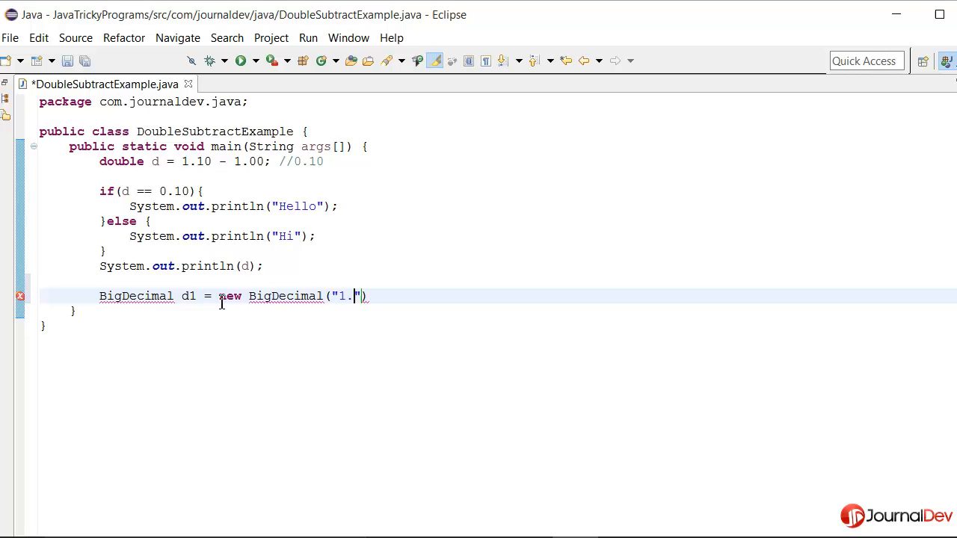
type("10")
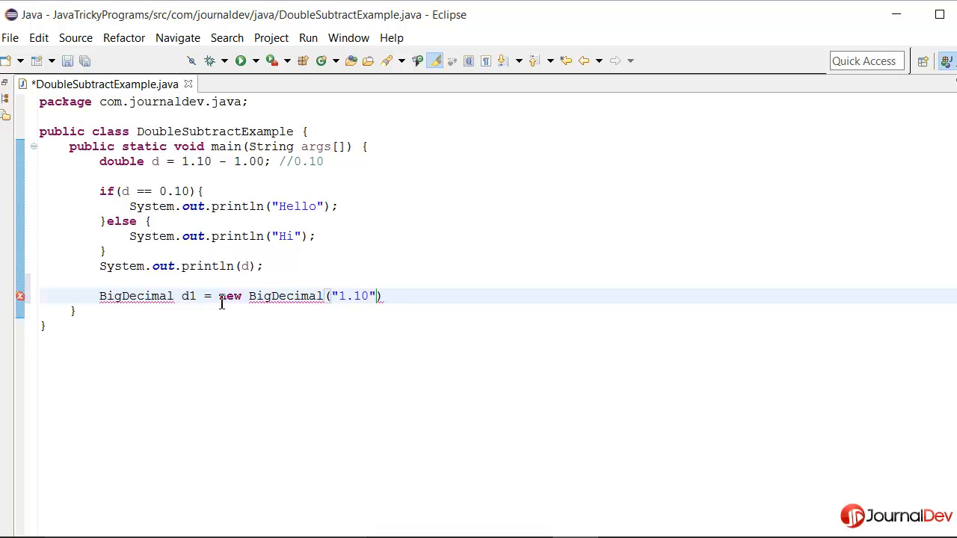
type(";")
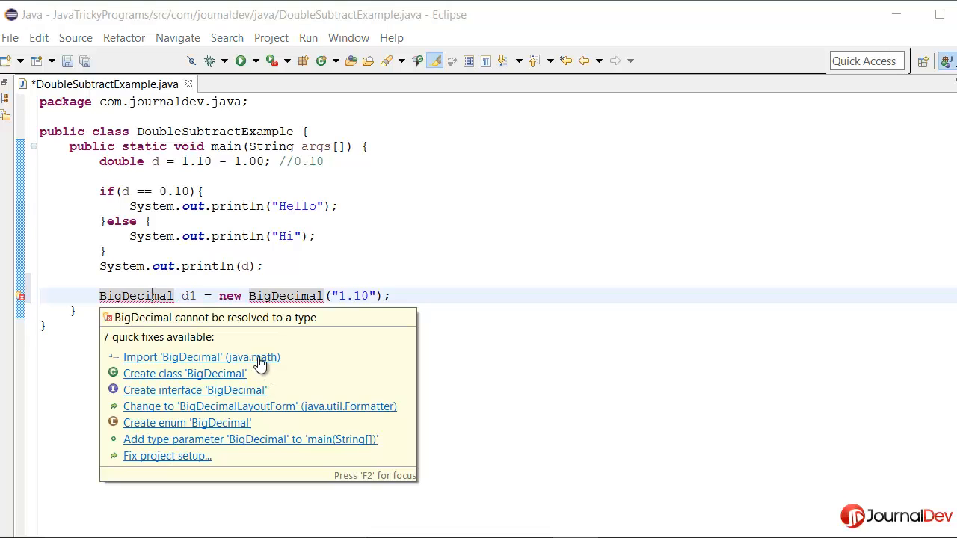
Import java.math.BigDecimal and make d1 subtract new BigDecimal("1.0")
left_click(201, 356)
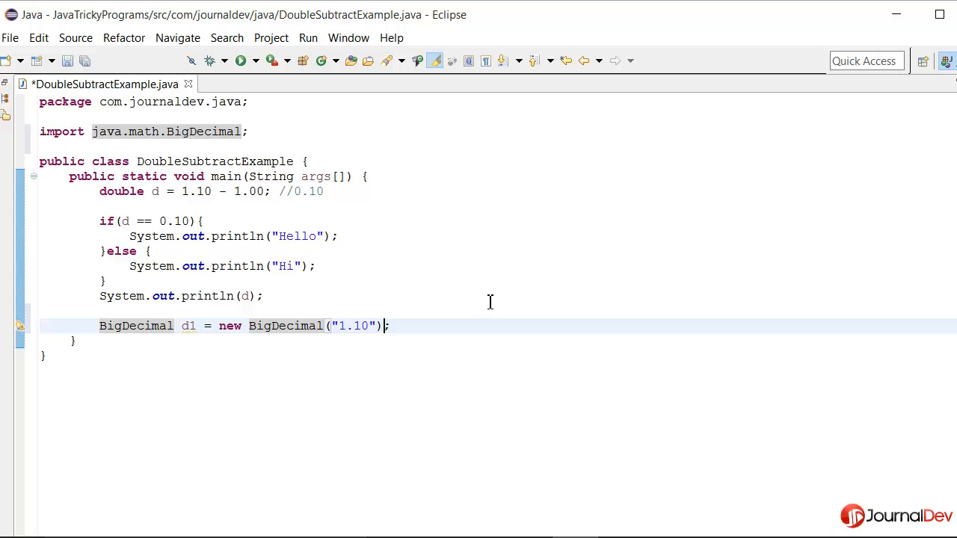
type(".s")
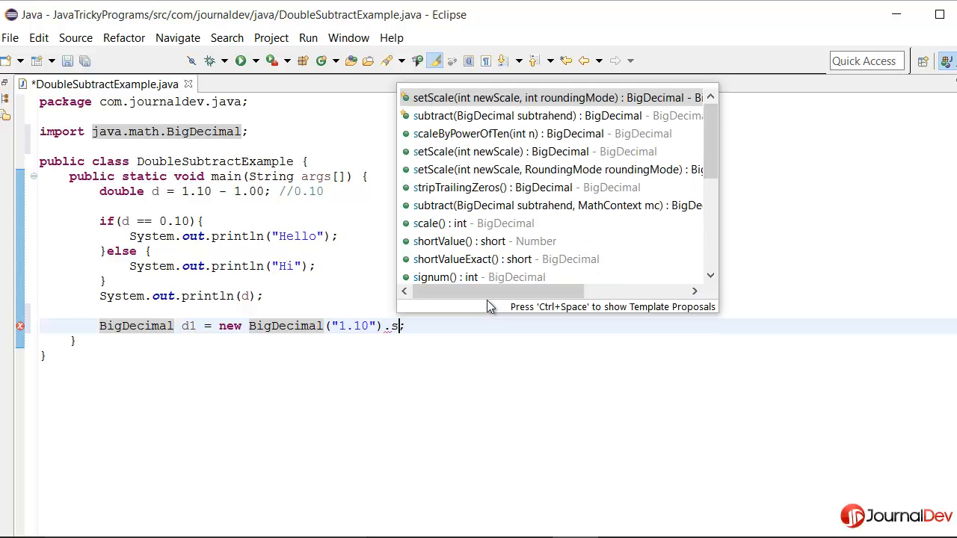
left_click(517, 115)
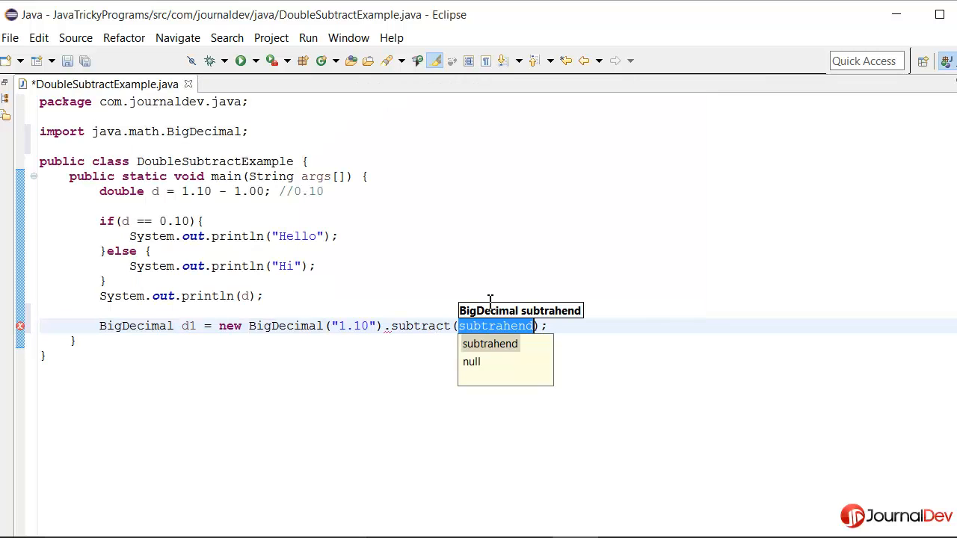
type("new Big")
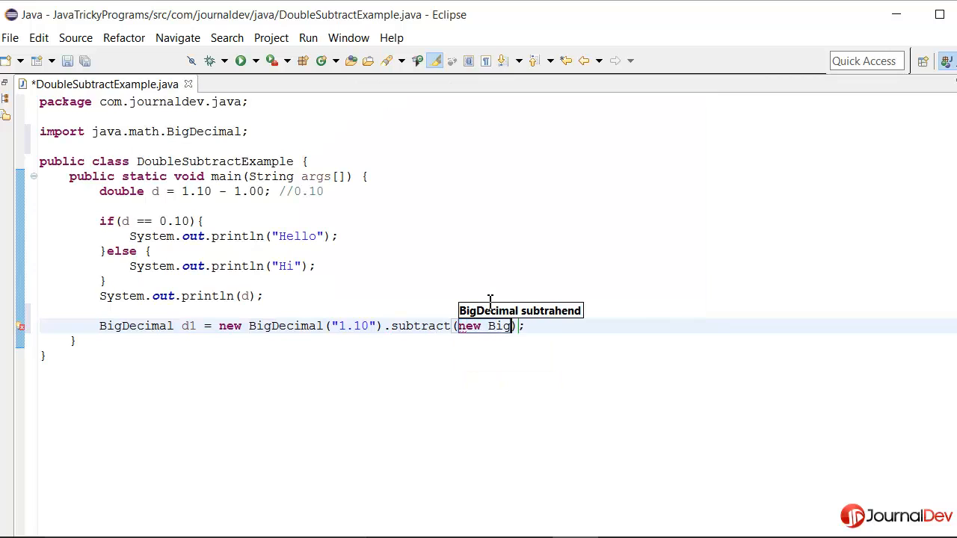
type("Decimal")
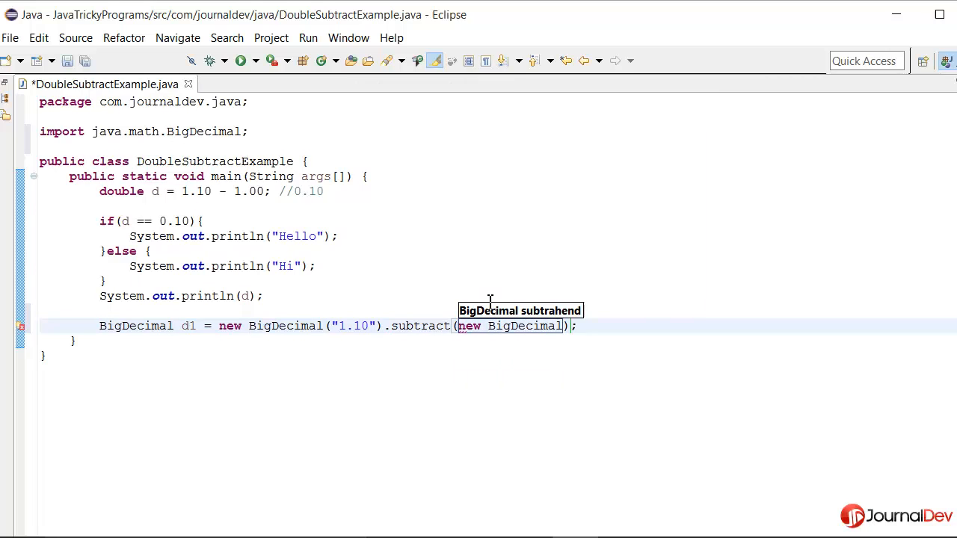
type("(\"\")")
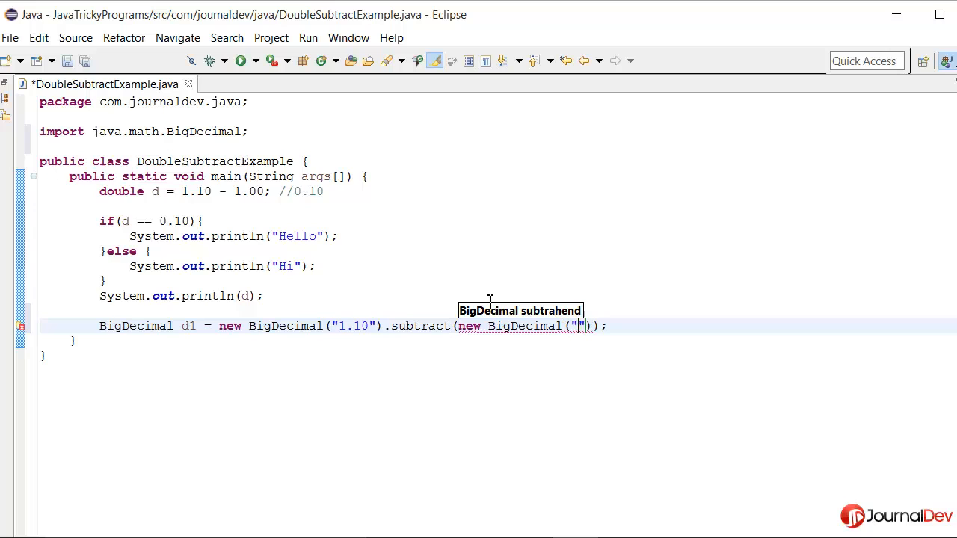
type("1.0")
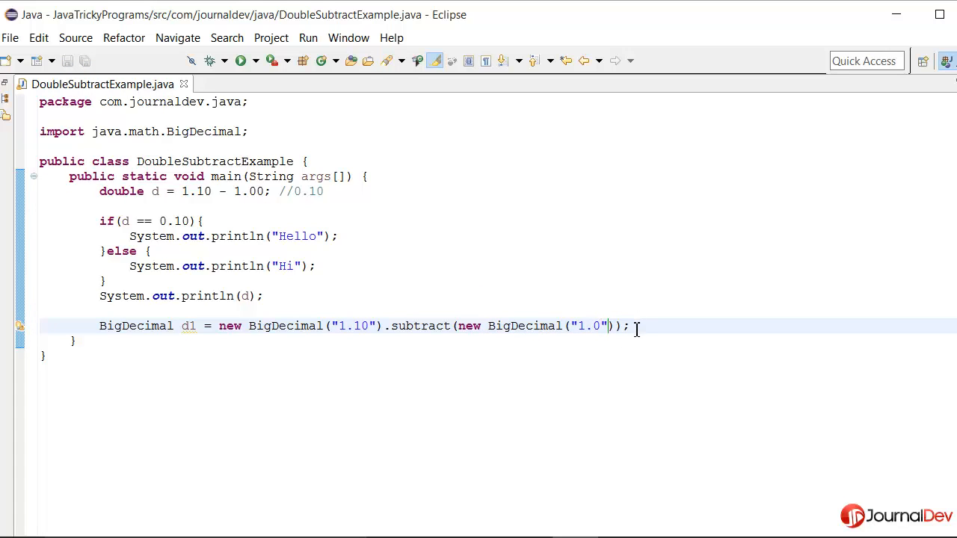
Add System.out.println(d1); and save the file
type("sy")
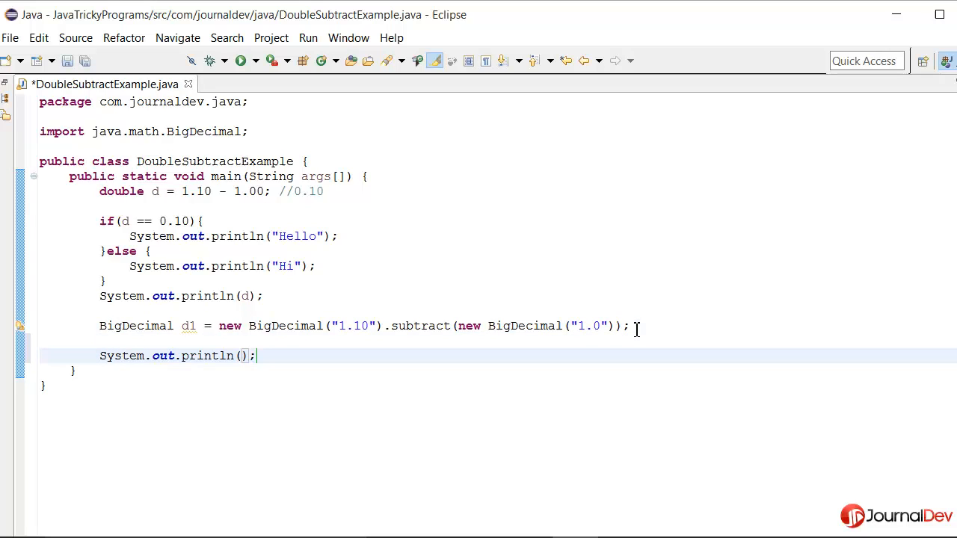
type("d1")
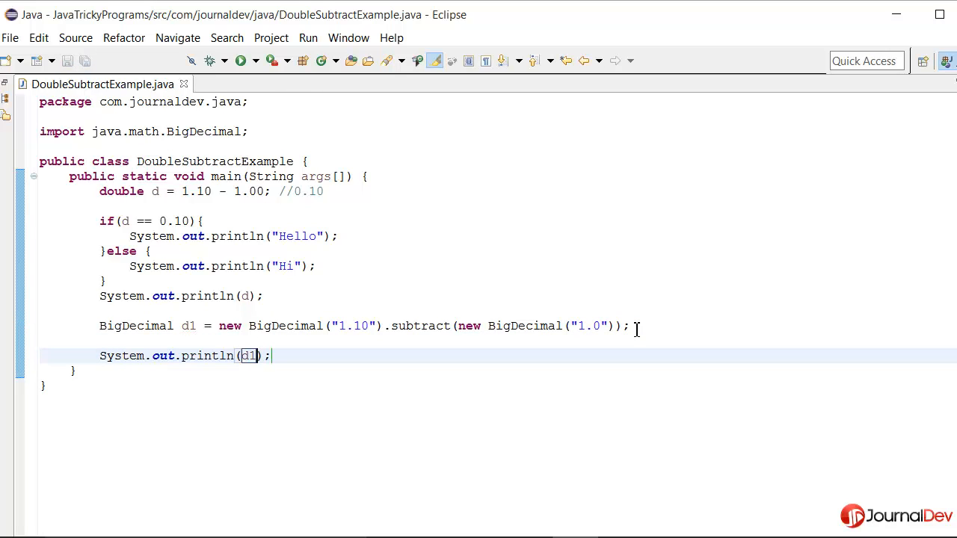
left_click(240, 60)
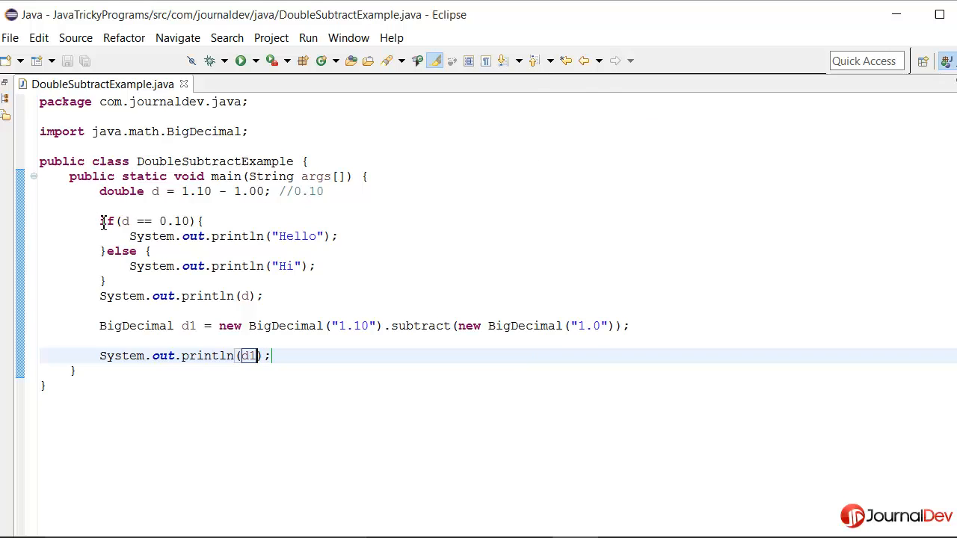
Select the first if-else block so it can be copied below println(d1)
left_click_drag(98, 221, 108, 282)
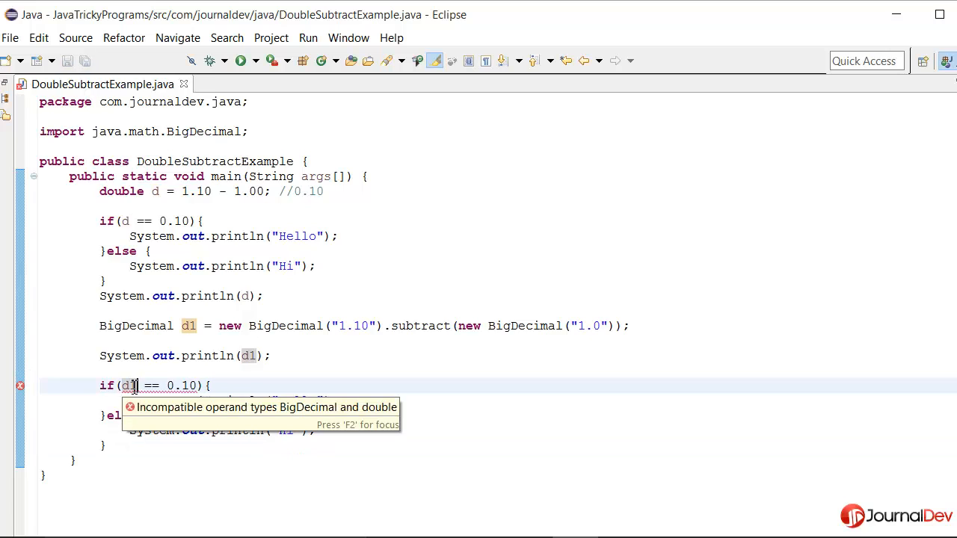
mouse_move(202, 404)
type(".doubleValue()")
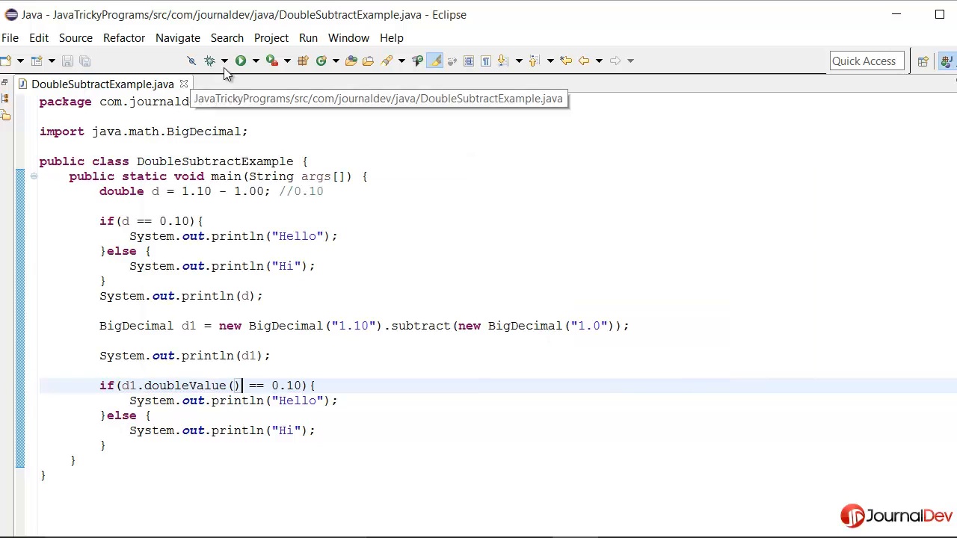
Run the program and review the console output Hi, 0.10000000000000009, 0.10 and Hello
left_click(241, 59)
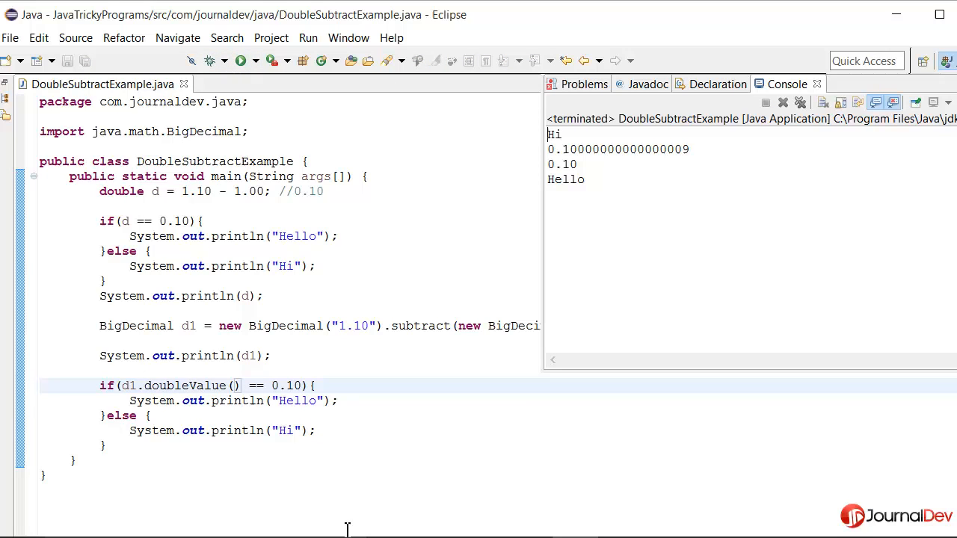
double_click(565, 180)
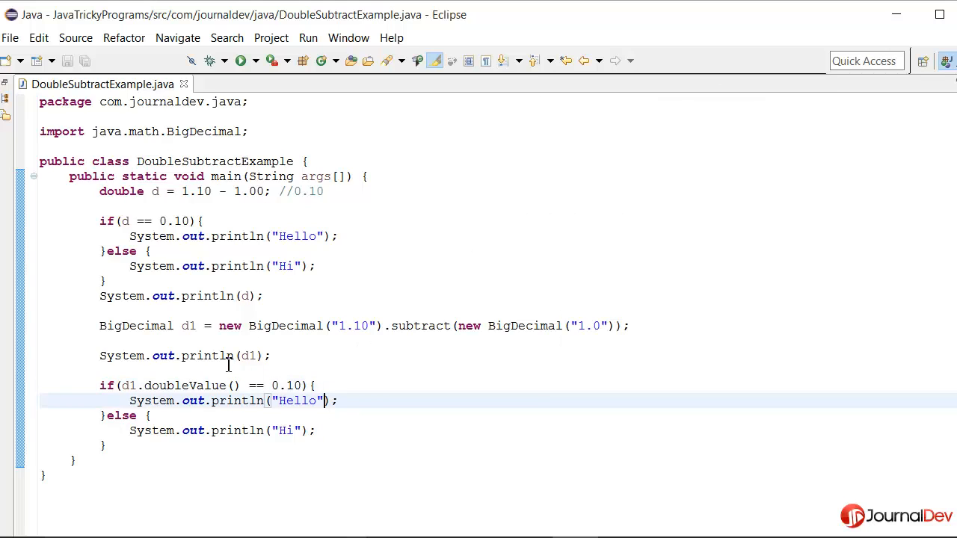
mouse_move(230, 386)
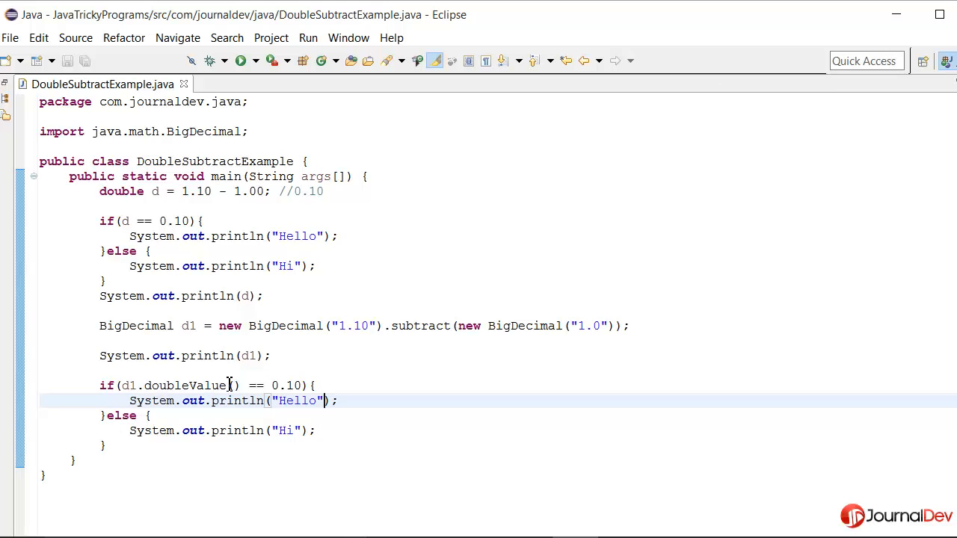
double_click(287, 386)
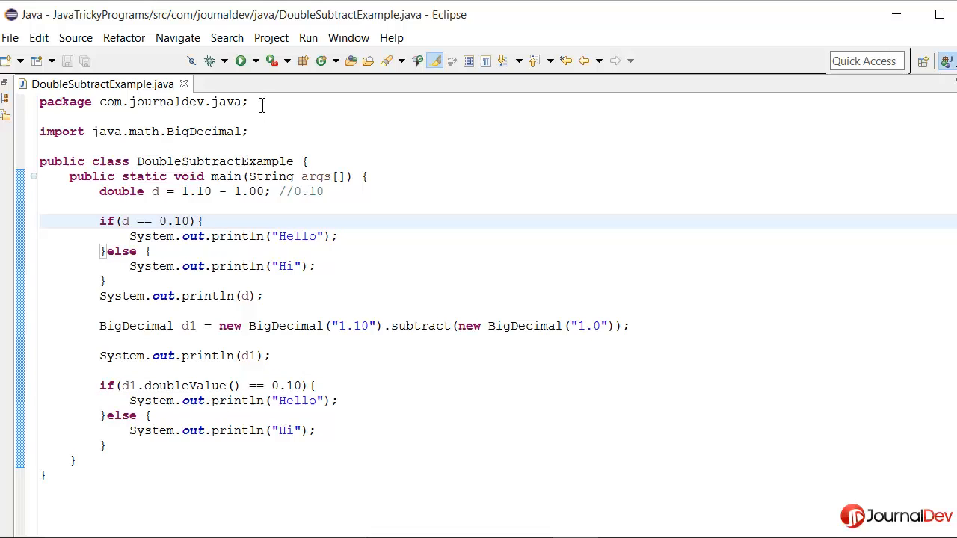
left_click(239, 60)
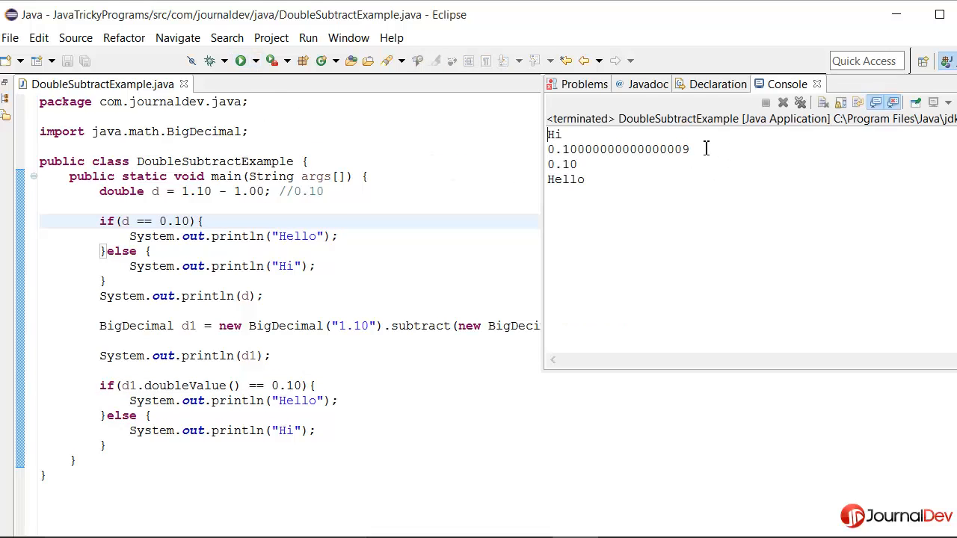
left_click_drag(622, 150, 665, 149)
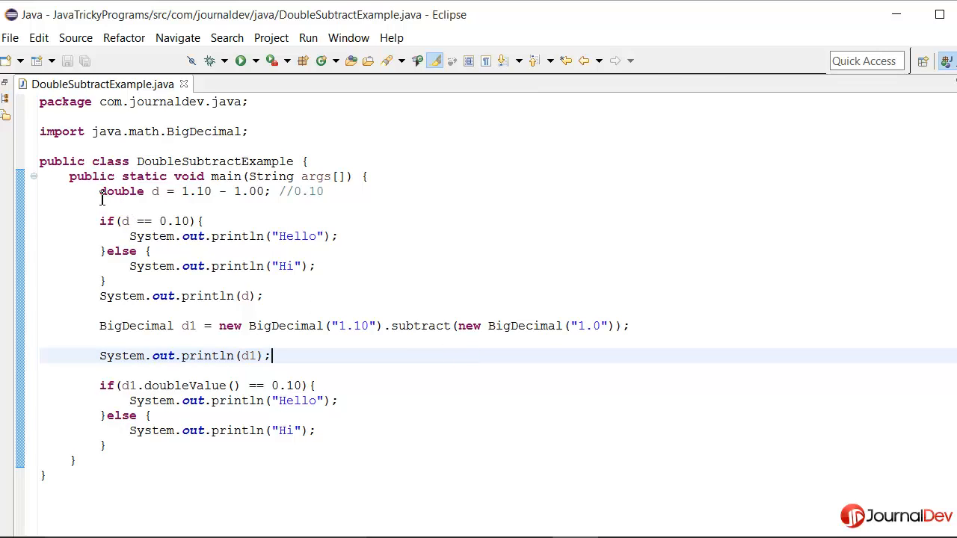
double_click(121, 192)
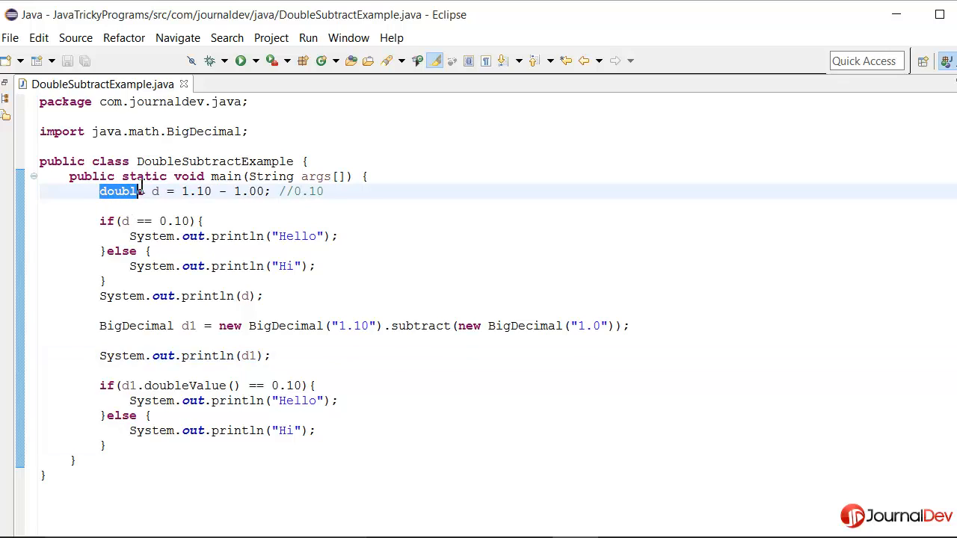